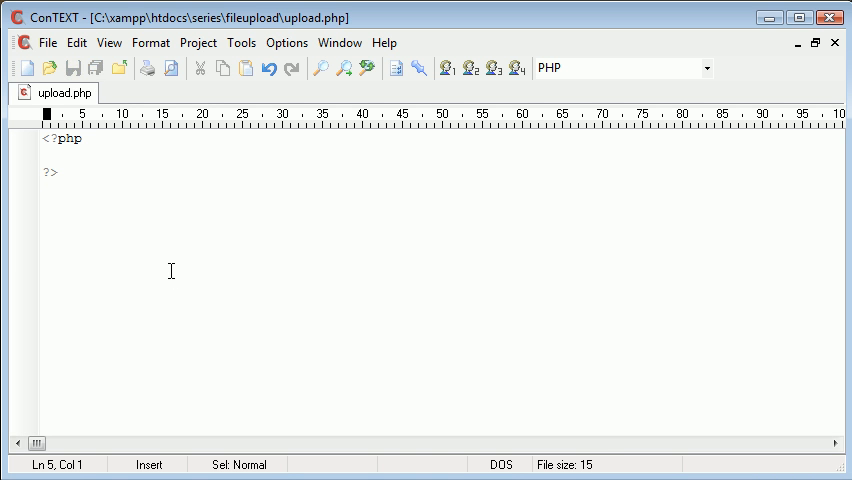
Step: Start a form tag with action="upload.php" and method="POST"
{"action": "type", "text": "<form action"}
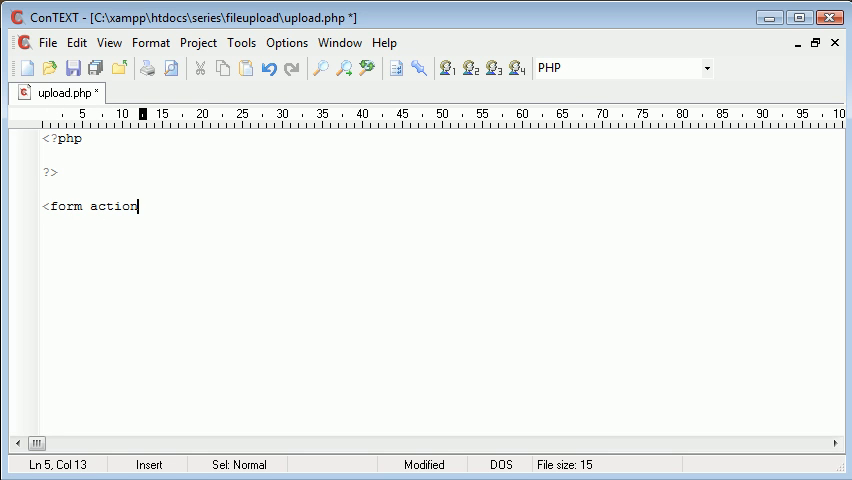
{"action": "type", "text": "=\"\">"}
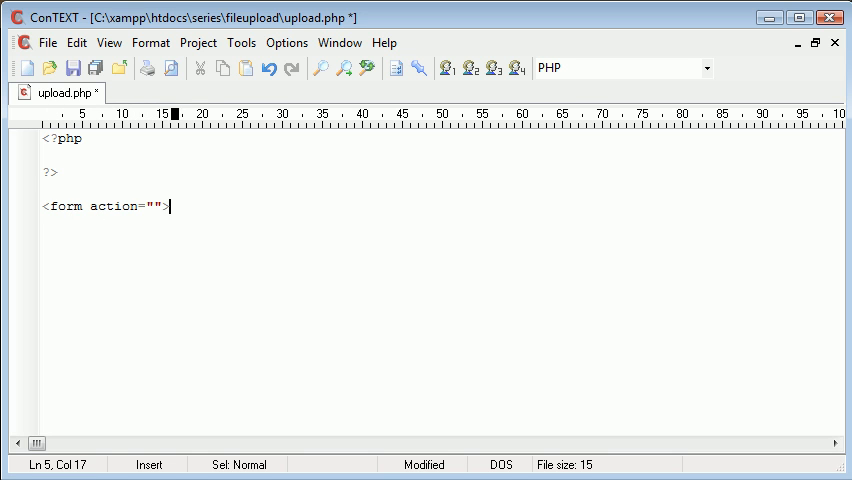
{"action": "type", "text": "method=\"\""}
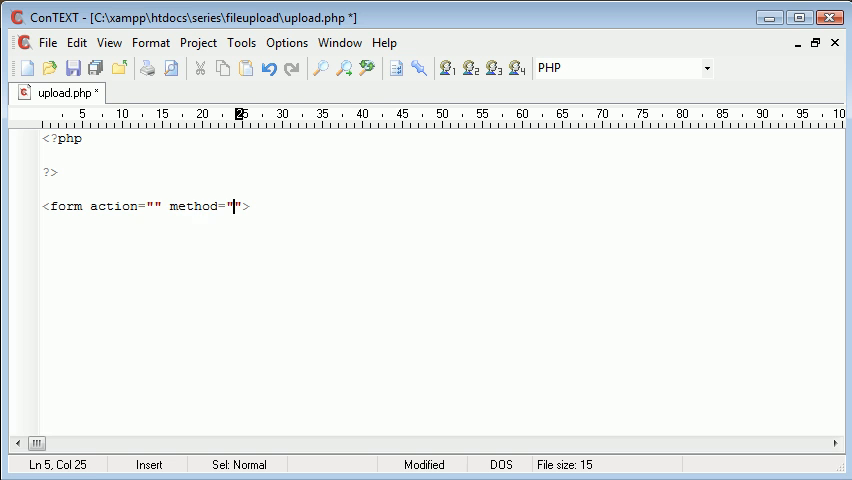
{"action": "type", "text": "up"}
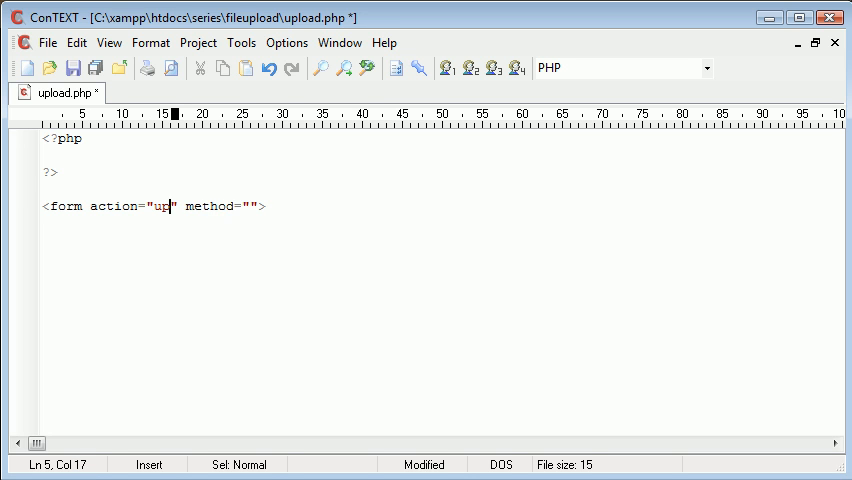
{"action": "type", "text": "load.php"}
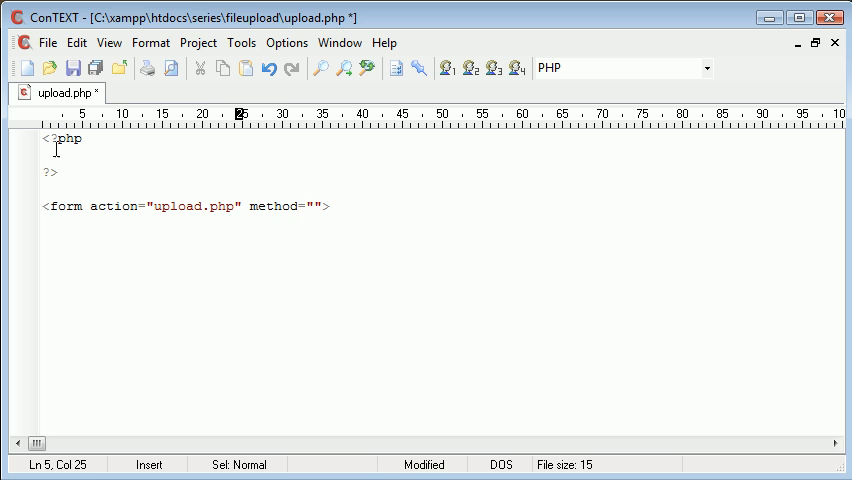
{"action": "type", "text": "P"}
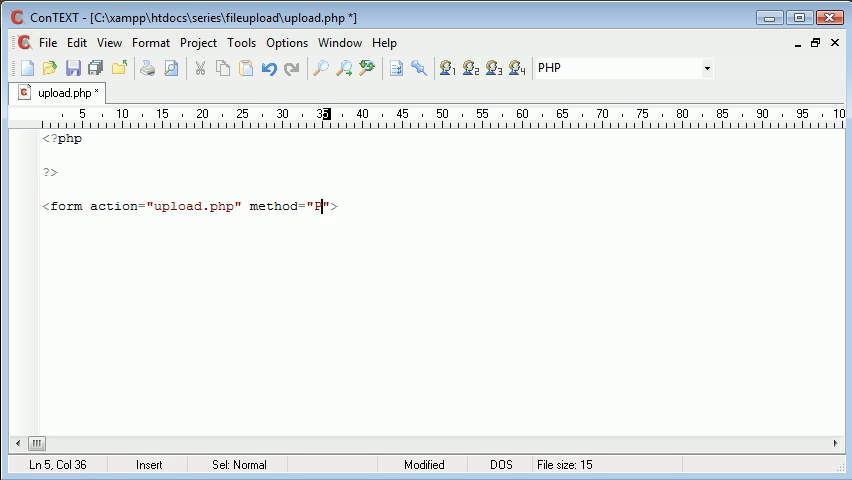
{"action": "type", "text": "OST"}
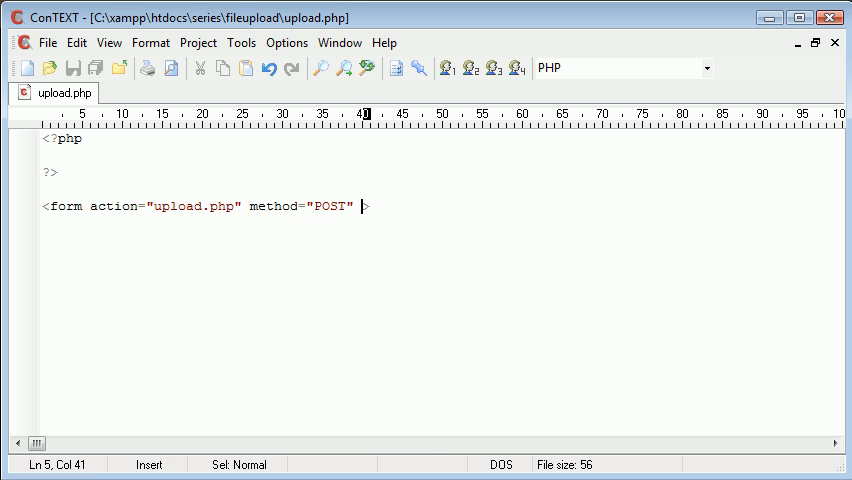
Step: Add enctype="multipart/form-data" to the form and begin its closing tag
{"action": "type", "text": "enctype"}
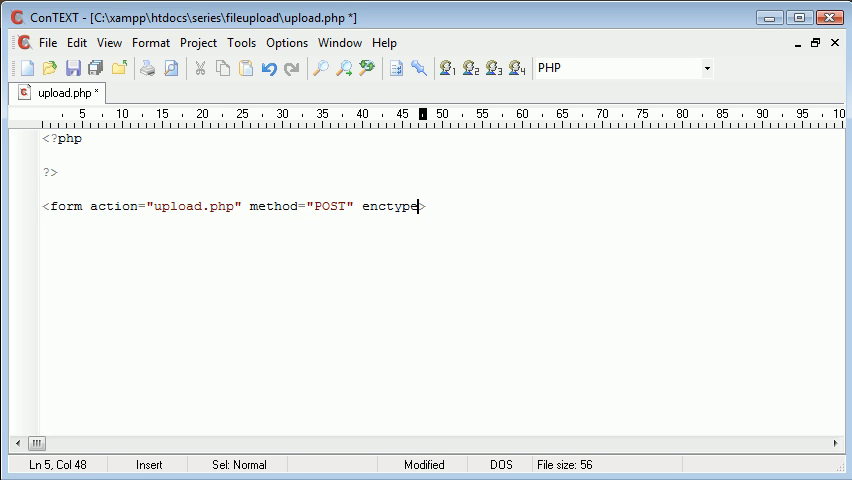
{"action": "type", "text": "=\"\">"}
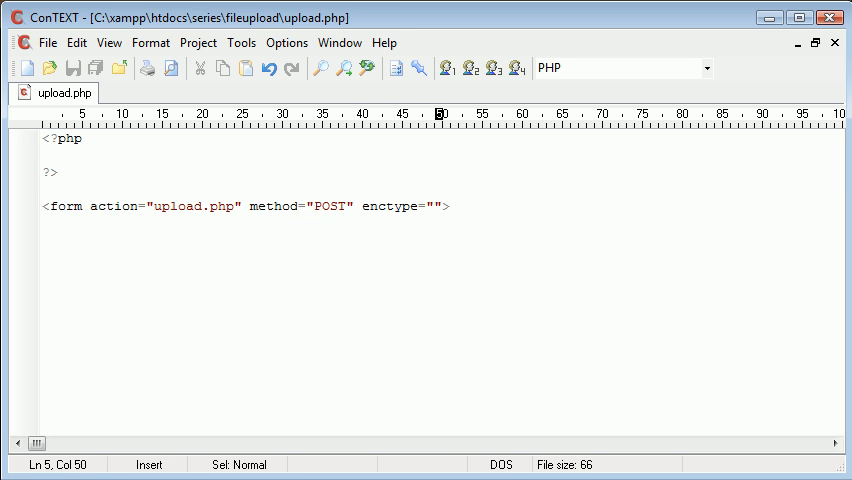
{"action": "type", "text": "<f"}
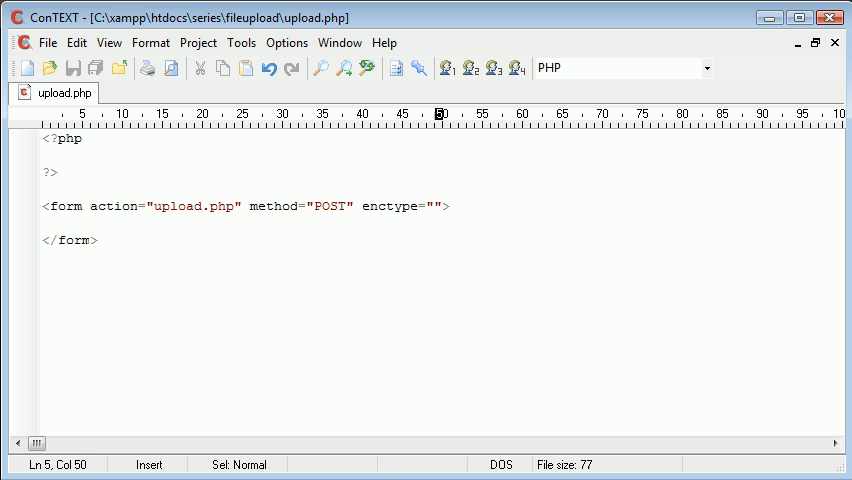
{"action": "type", "text": "mltipart"}
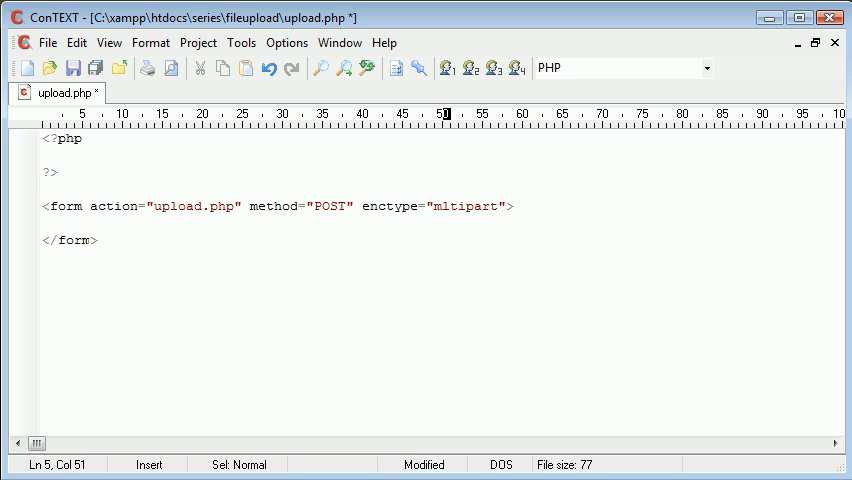
{"action": "type", "text": "ultipart/form-"}
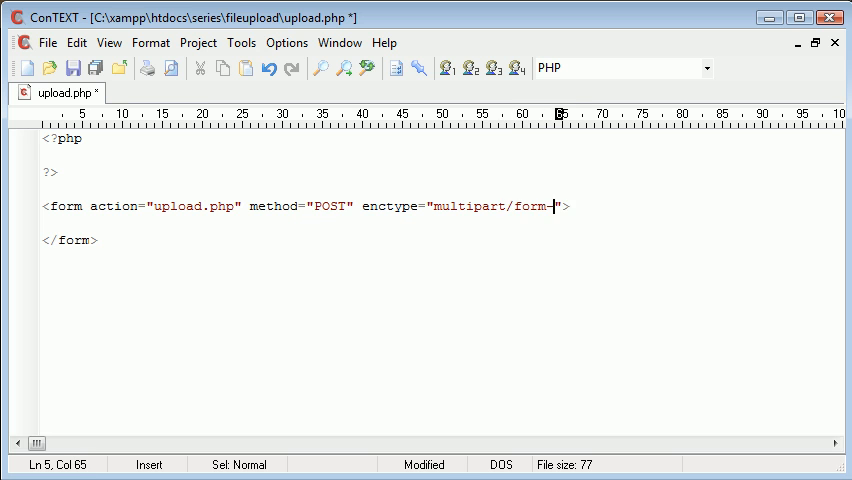
{"action": "type", "text": "data"}
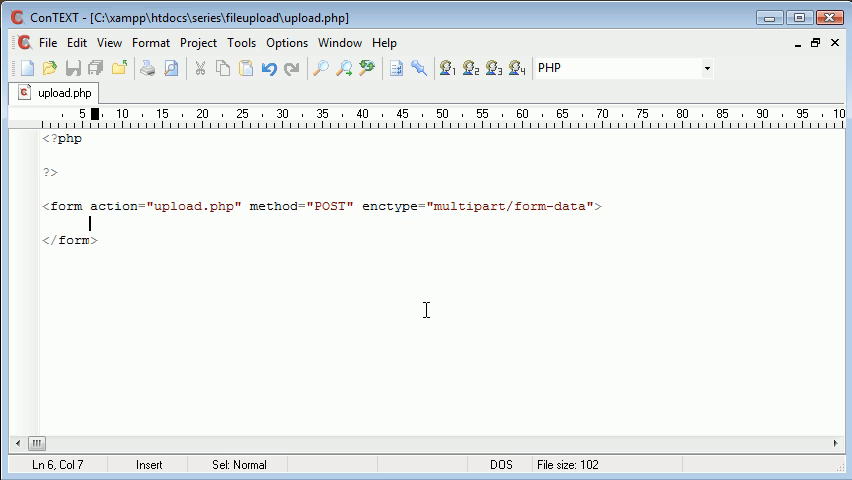
{"action": "mouse_move", "coordinate": [436, 236]}
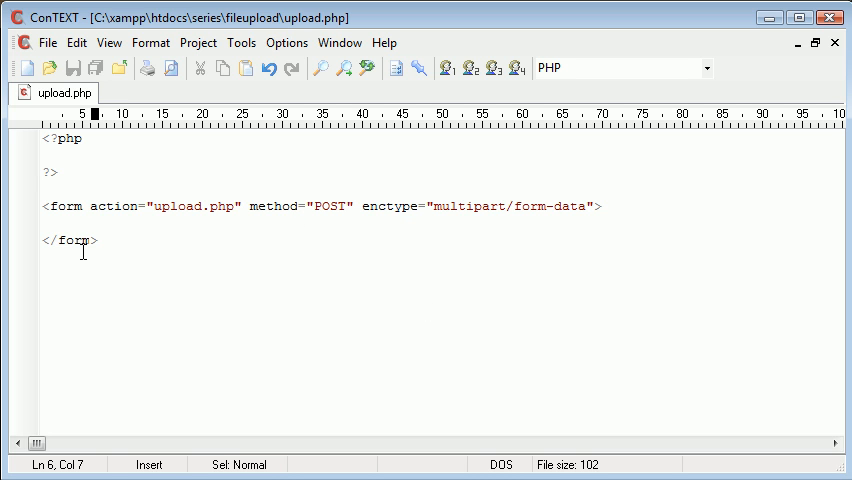
{"action": "mouse_move", "coordinate": [264, 380]}
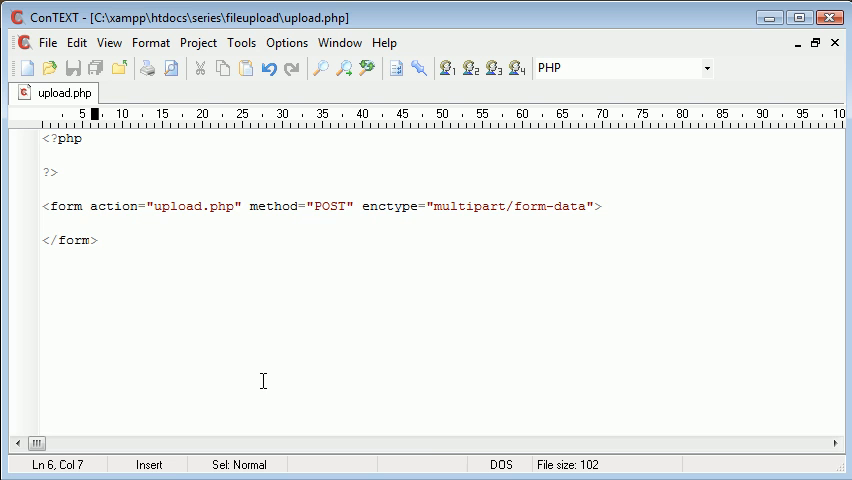
Step: Add a file input with type="file" name="file" followed by two <br> line breaks
{"action": "type", "text": "<input type="}
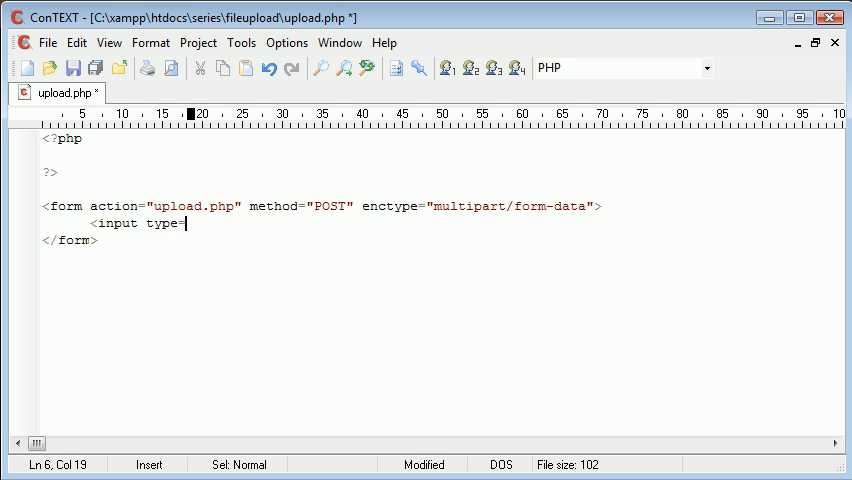
{"action": "type", "text": "\">"}
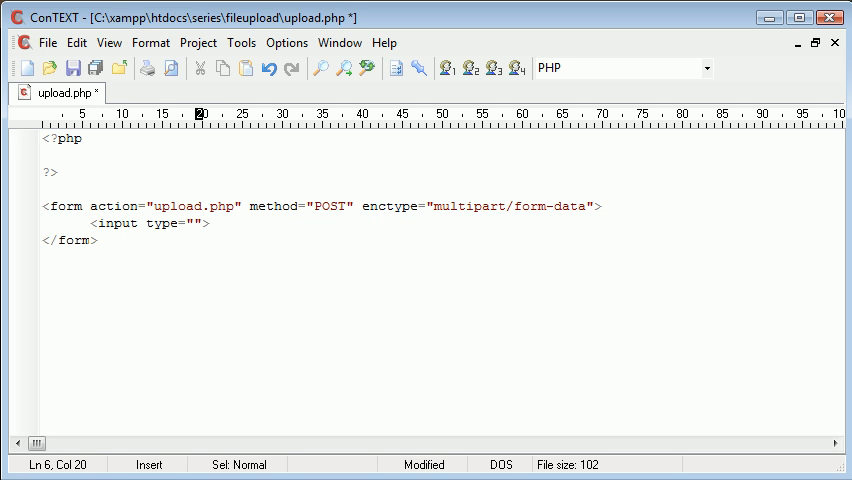
{"action": "type", "text": "file"}
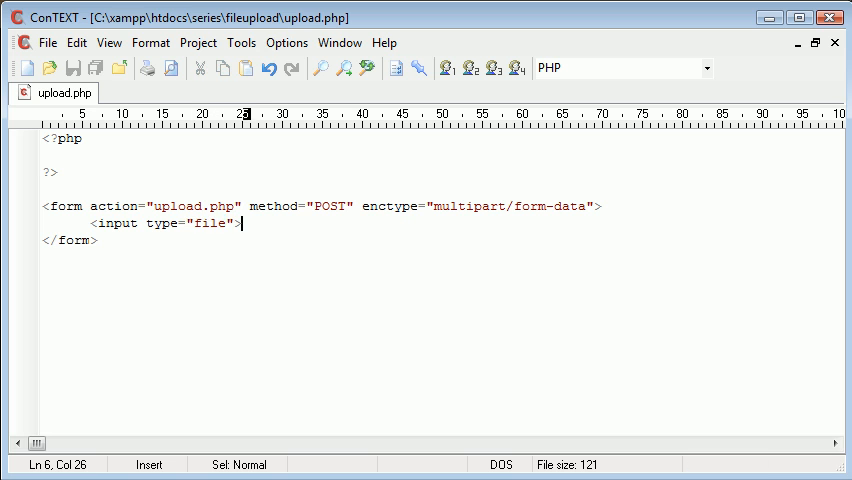
{"action": "key", "text": "Left"}
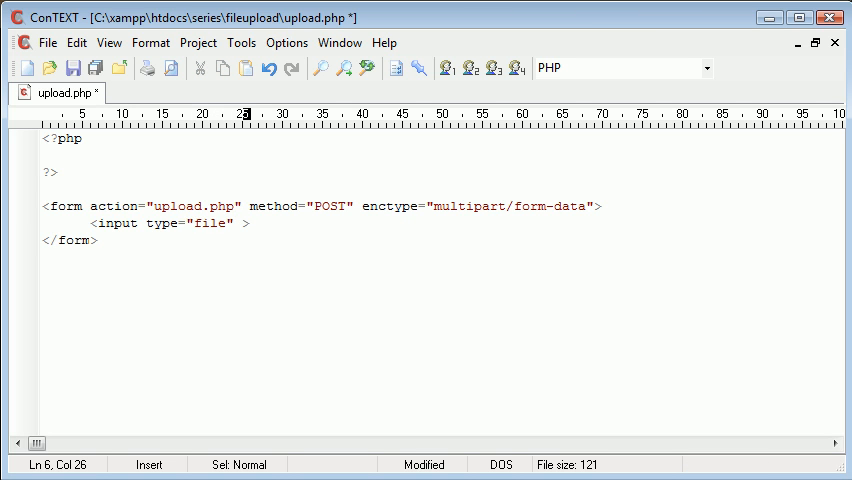
{"action": "type", "text": "name=\"\""}
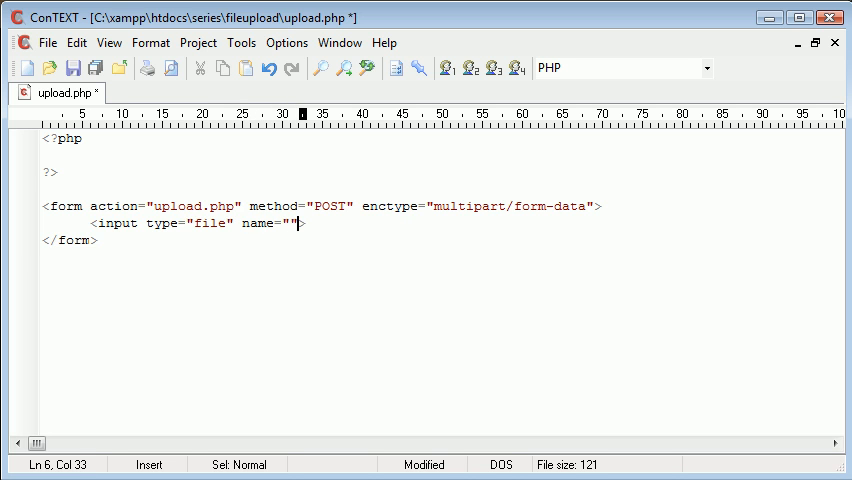
{"action": "type", "text": "file"}
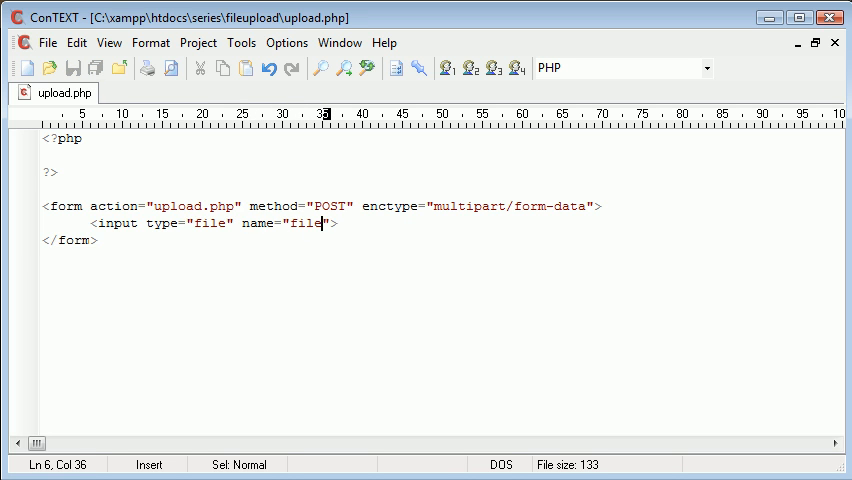
{"action": "type", "text": "><br>"}
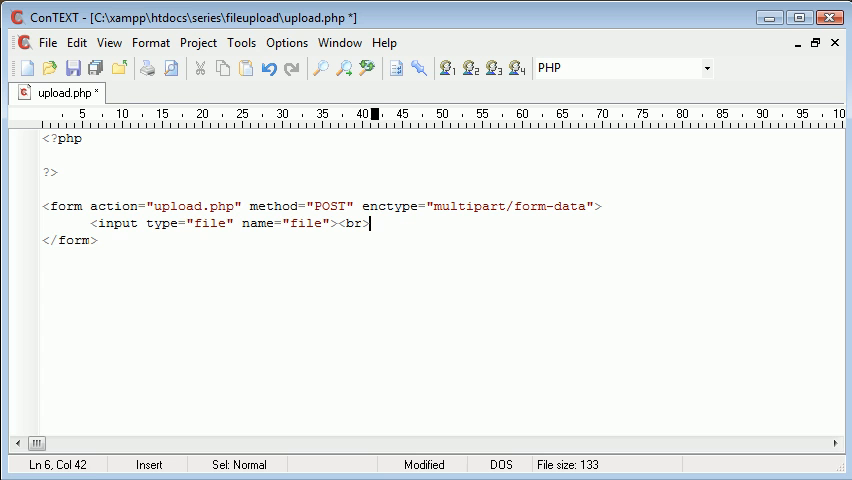
{"action": "type", "text": "<br>"}
{"action": "type", "text": "<input type=\"\">"}
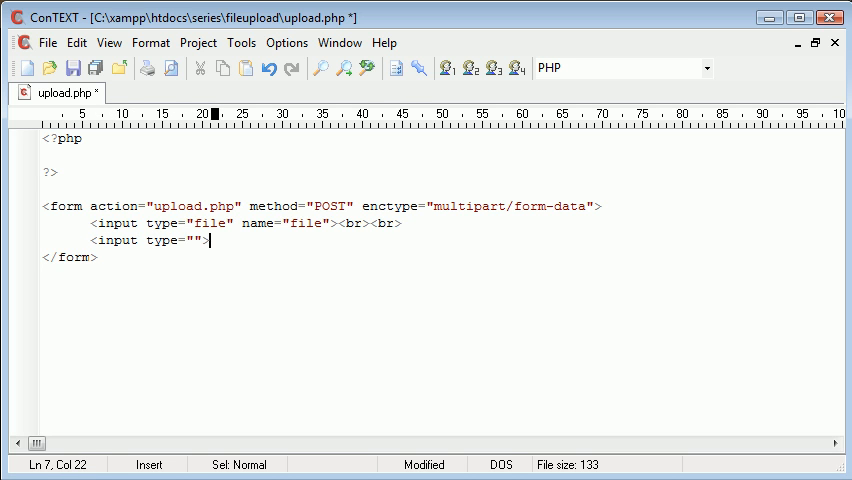
Step: Add a submit input labelled with value="Submit" instead of a name attribute
{"action": "type", "text": "submit\" name="}
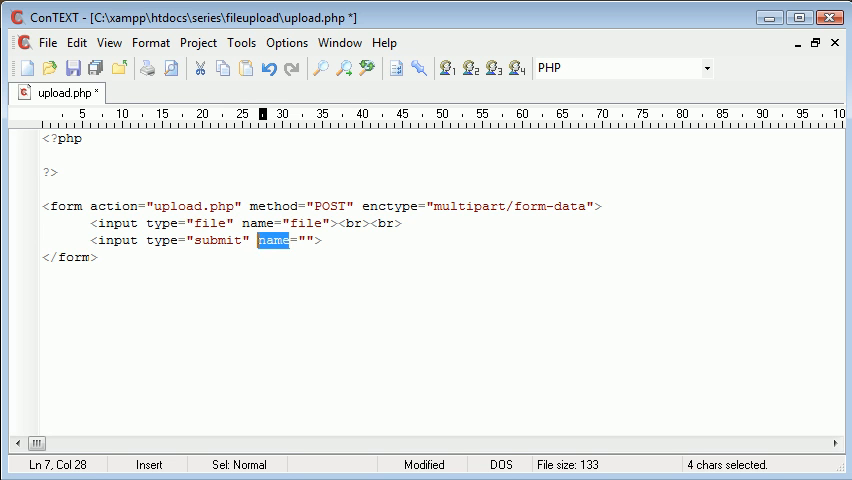
{"action": "type", "text": "value=\"S"}
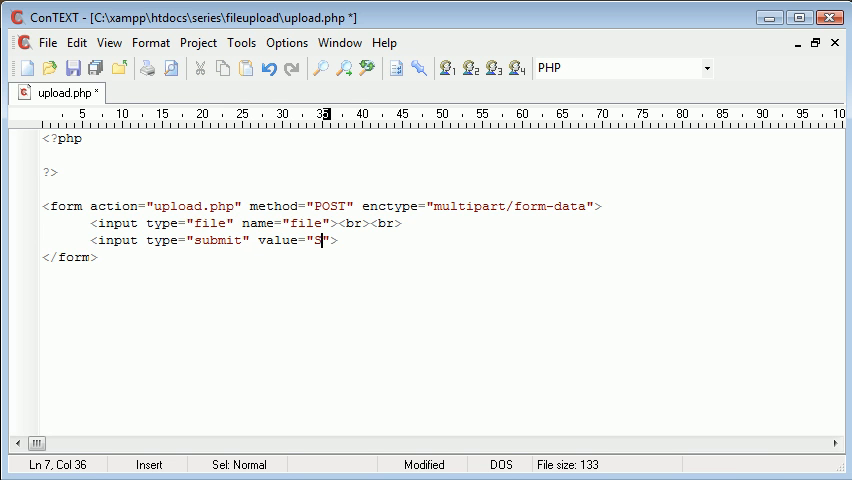
{"action": "type", "text": "ubmit"}
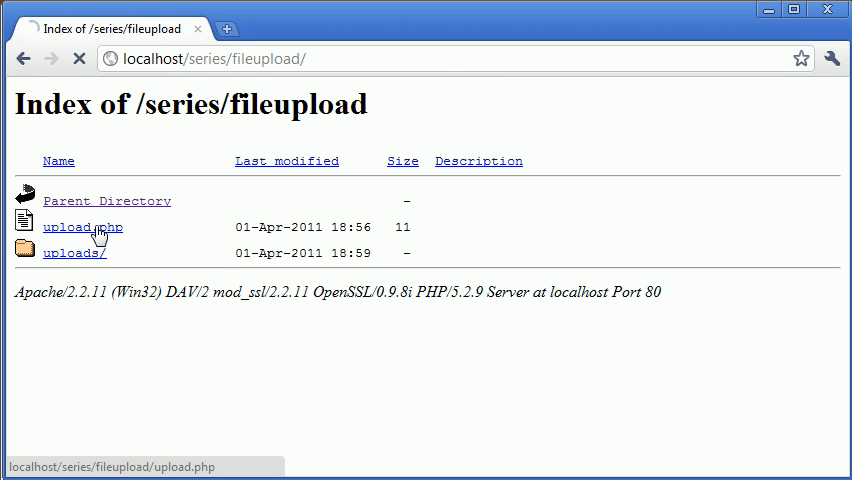
Step: Load upload.php, submit its form twice with no file, then bring up the file chooser
{"action": "left_click", "coordinate": [82, 228]}
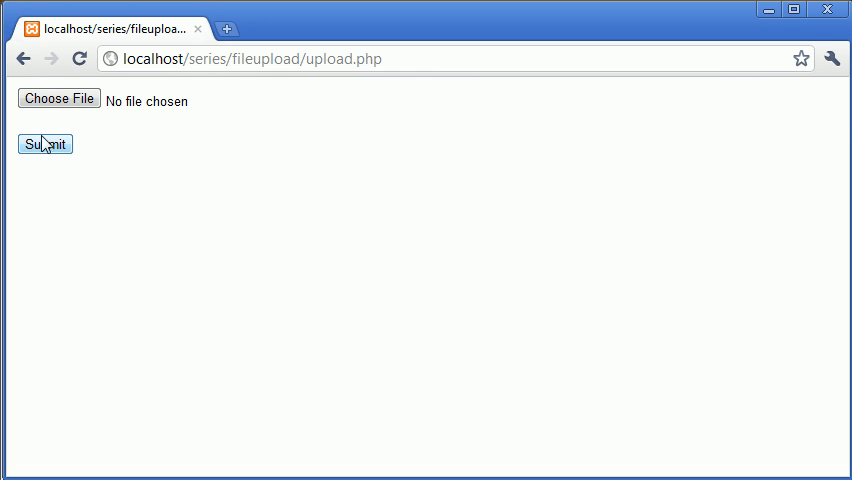
{"action": "left_click", "coordinate": [44, 144]}
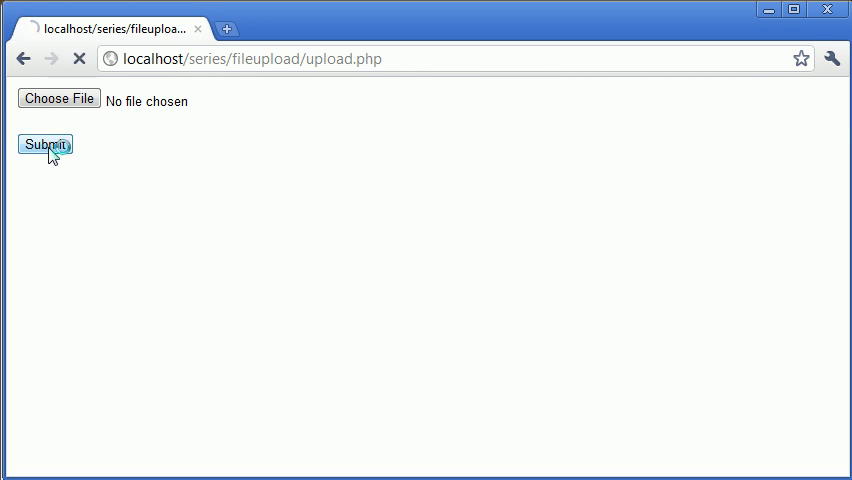
{"action": "left_click", "coordinate": [44, 144]}
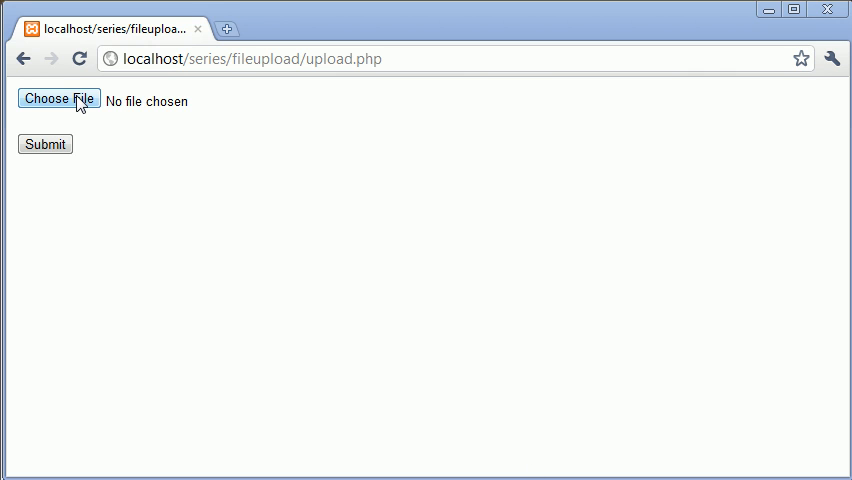
{"action": "left_click", "coordinate": [60, 100]}
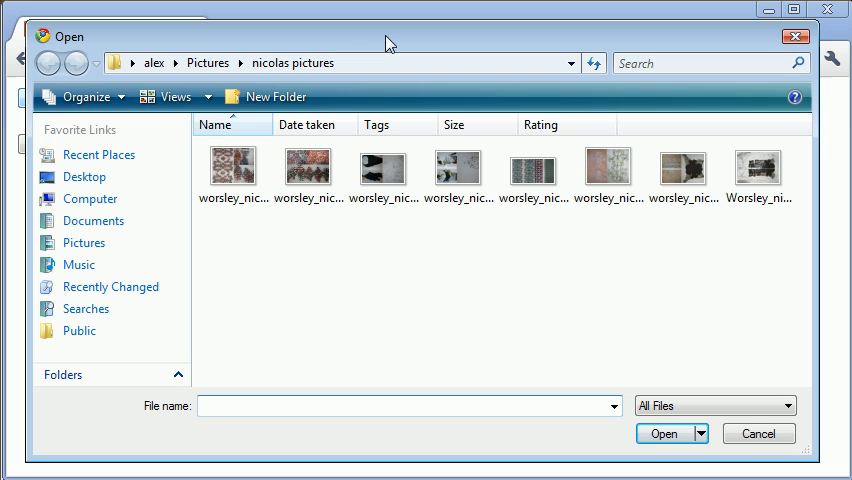
{"action": "mouse_move", "coordinate": [602, 232]}
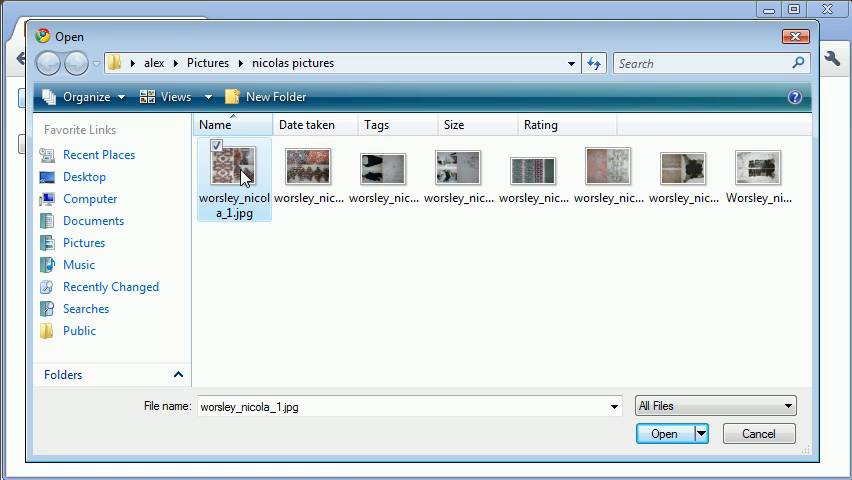
{"action": "left_click", "coordinate": [664, 434]}
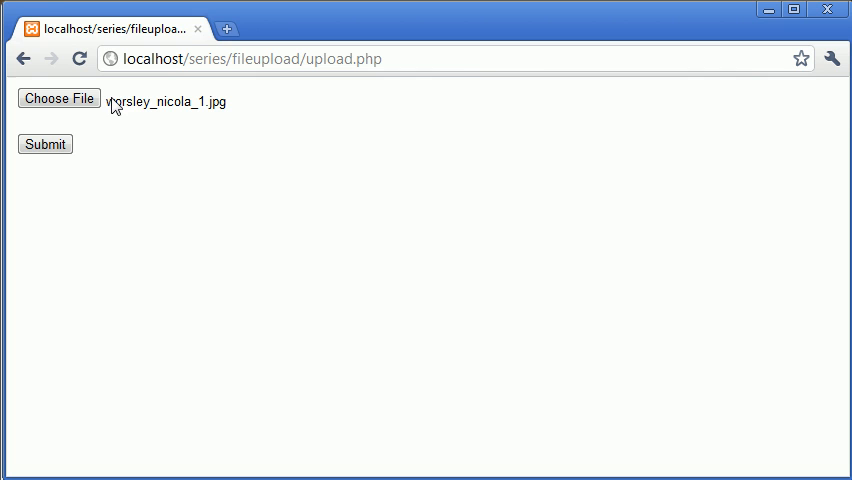
{"action": "mouse_move", "coordinate": [220, 108]}
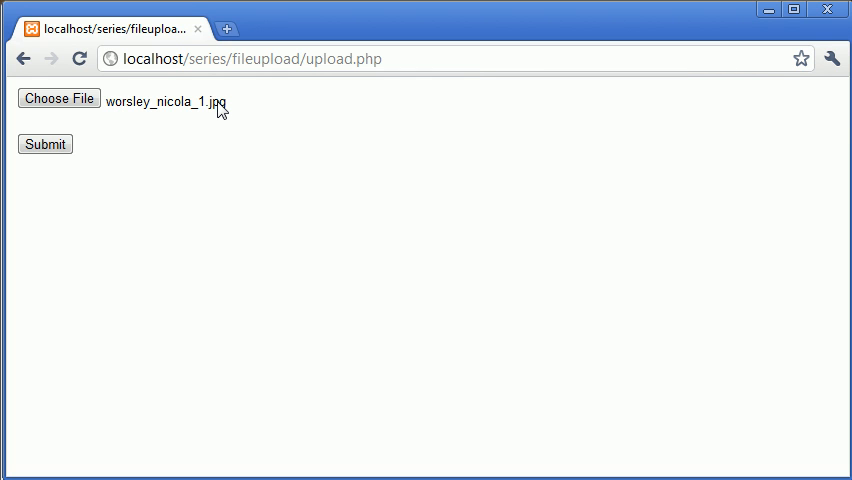
{"action": "mouse_move", "coordinate": [222, 262]}
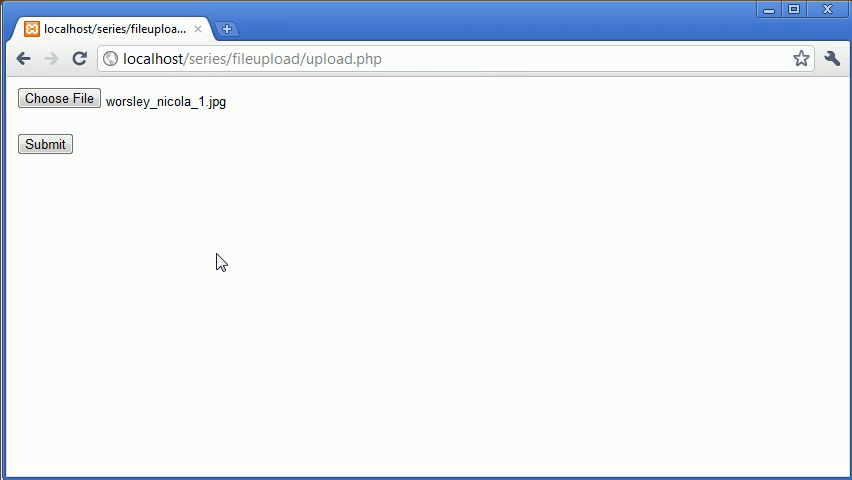
{"action": "mouse_move", "coordinate": [140, 230]}
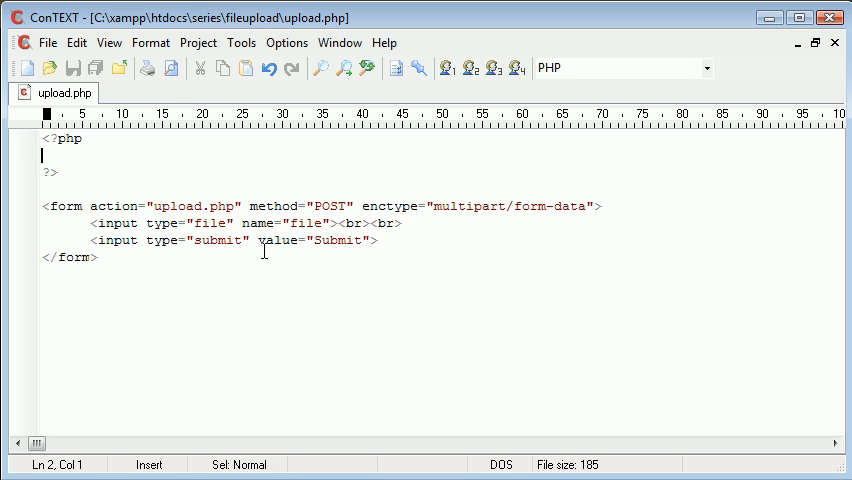
Step: Write $name = $_FILES['file']['name']; in the PHP block and save
{"action": "type", "text": "$name="}
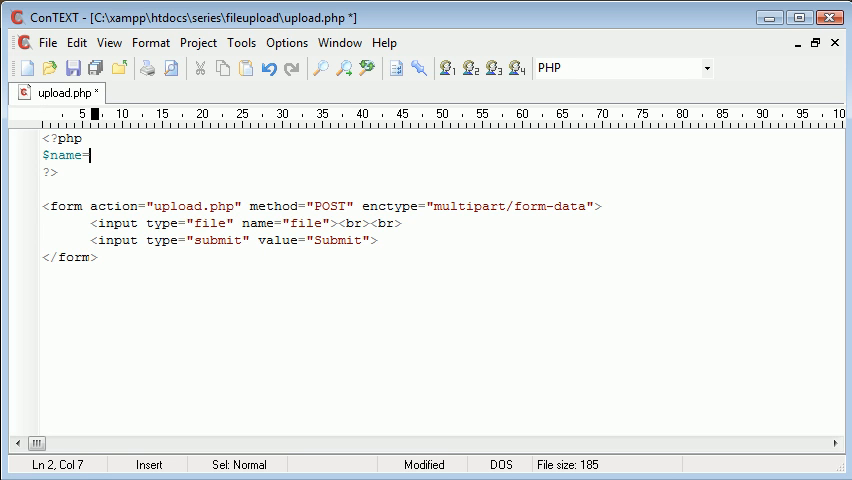
{"action": "type", "text": "\" \""}
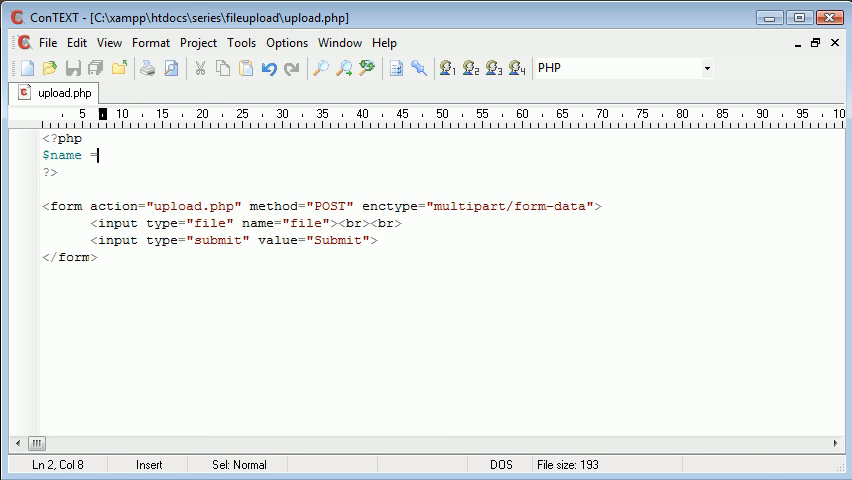
{"action": "type", "text": "\" \""}
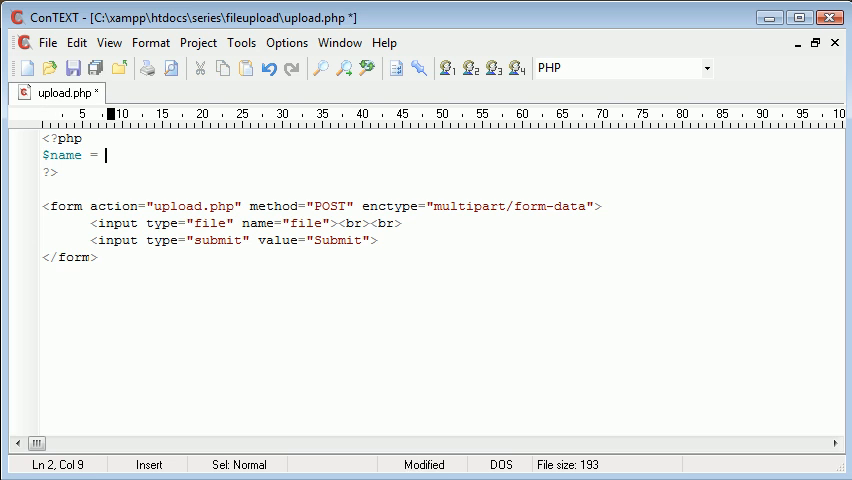
{"action": "key", "text": "Ctrl+S"}
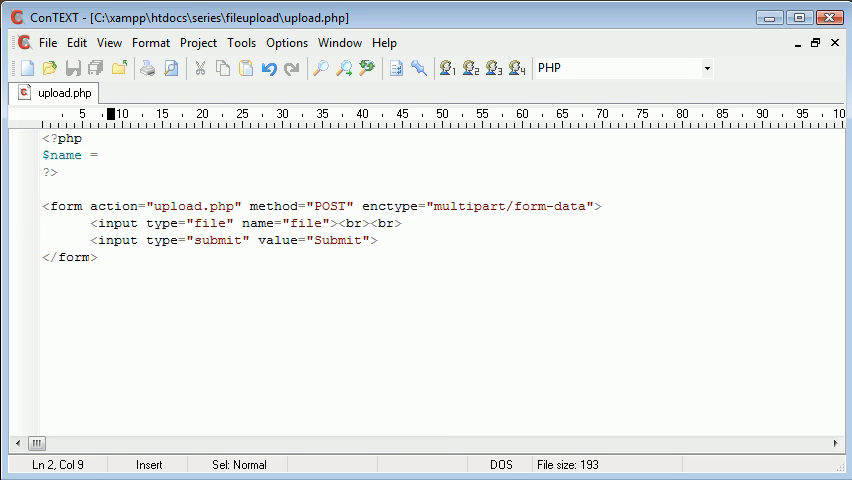
{"action": "type", "text": "$_FILES"}
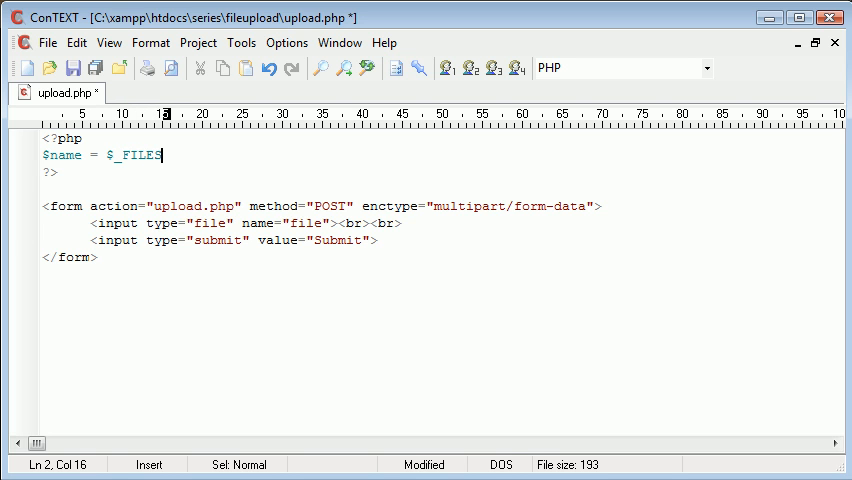
{"action": "type", "text": "['']"}
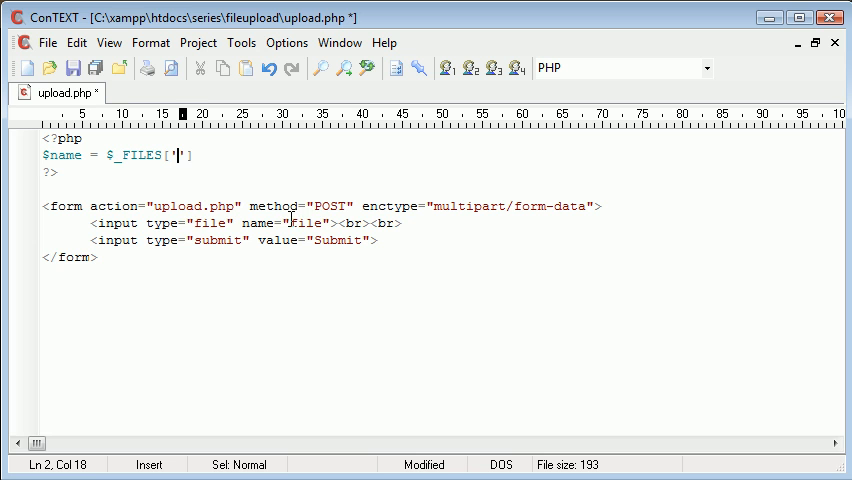
{"action": "mouse_move", "coordinate": [300, 232]}
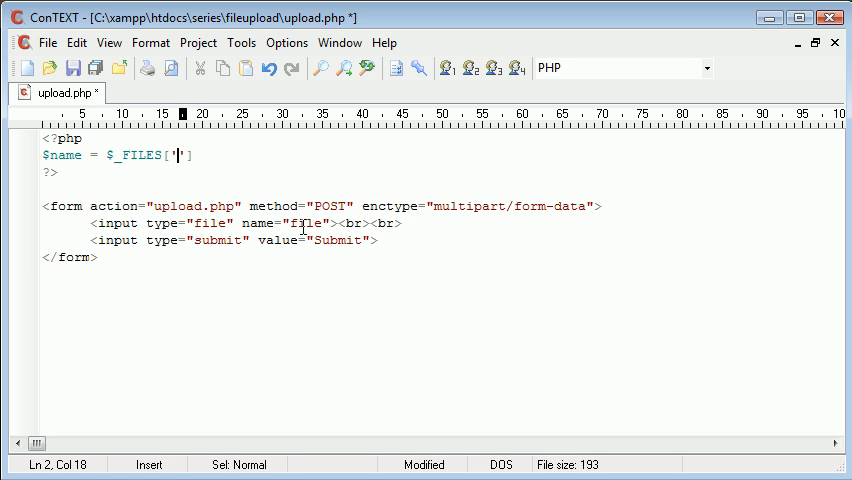
{"action": "type", "text": "file"}
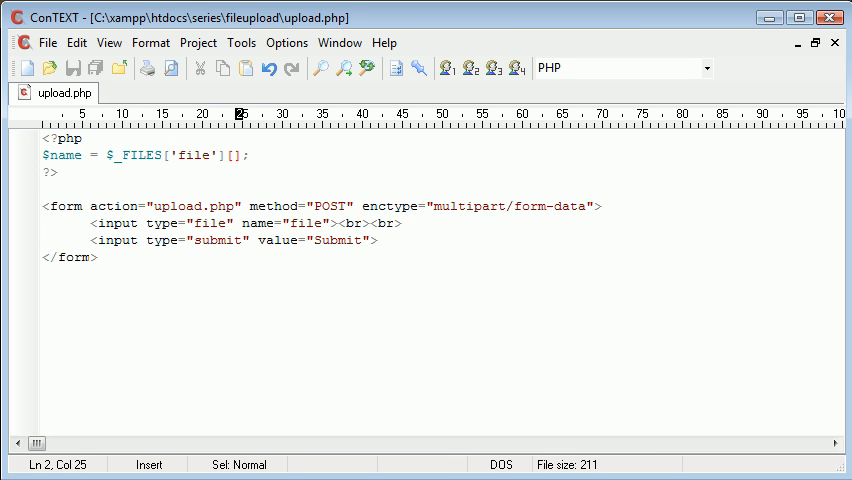
{"action": "type", "text": "''"}
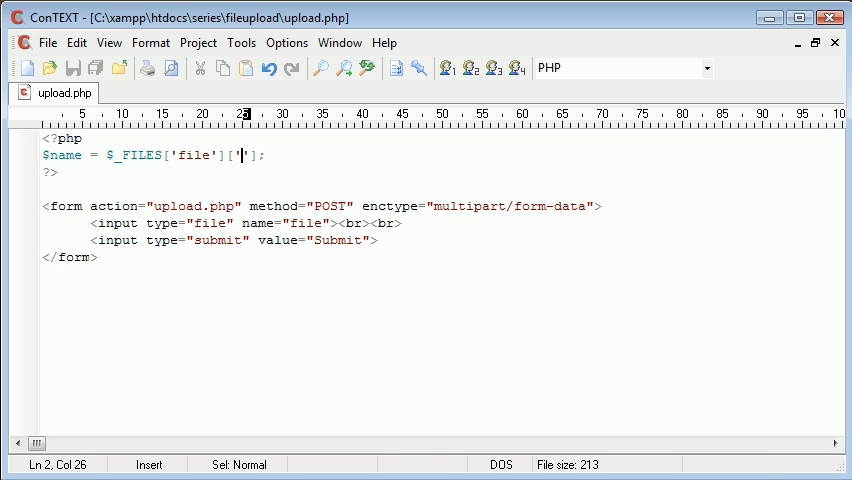
{"action": "type", "text": "name"}
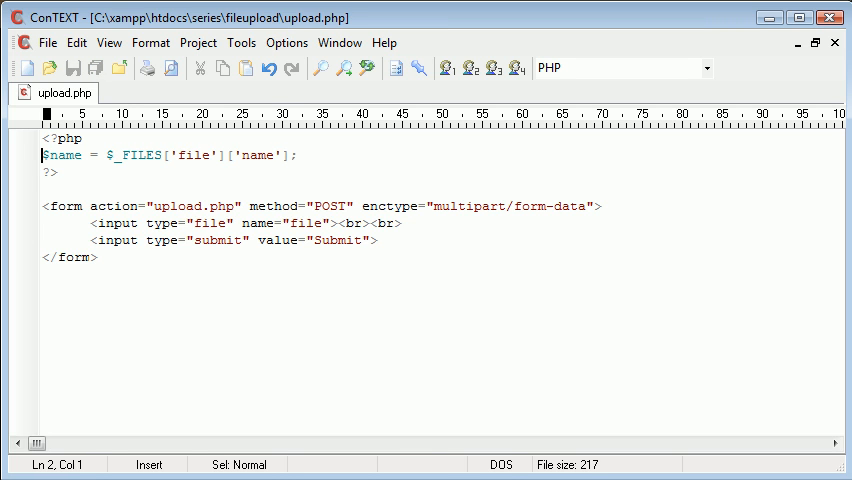
Step: Prefix the $name assignment with echo so the file name is printed
{"action": "type", "text": "echo"}
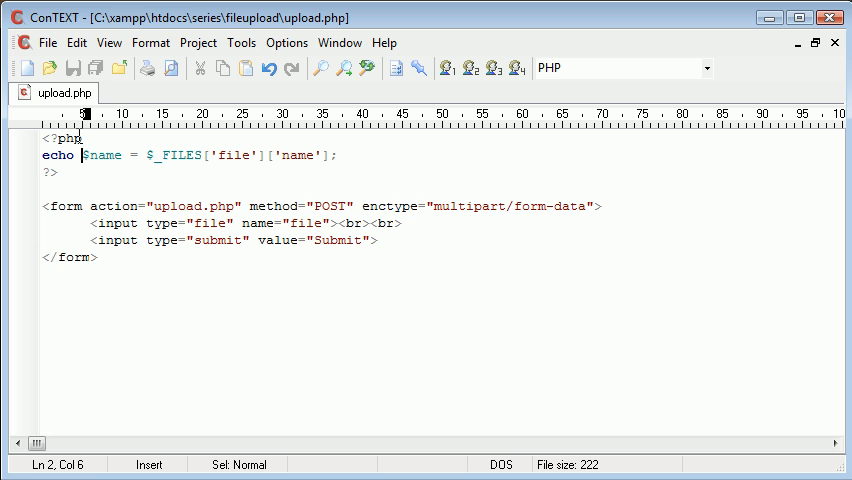
{"action": "mouse_move", "coordinate": [298, 224]}
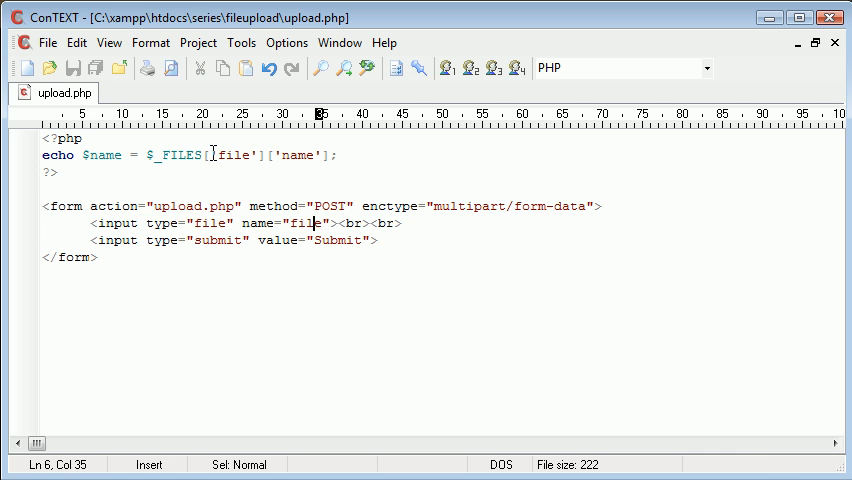
{"action": "double_click", "coordinate": [296, 156]}
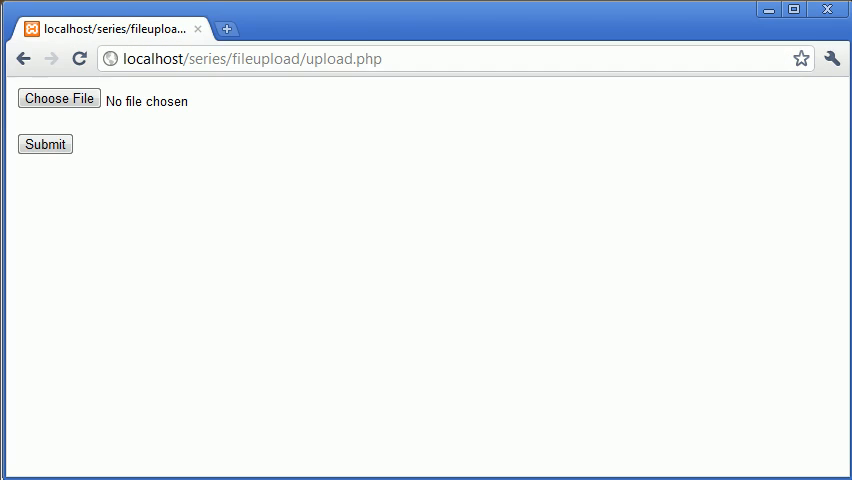
{"action": "left_click", "coordinate": [58, 98]}
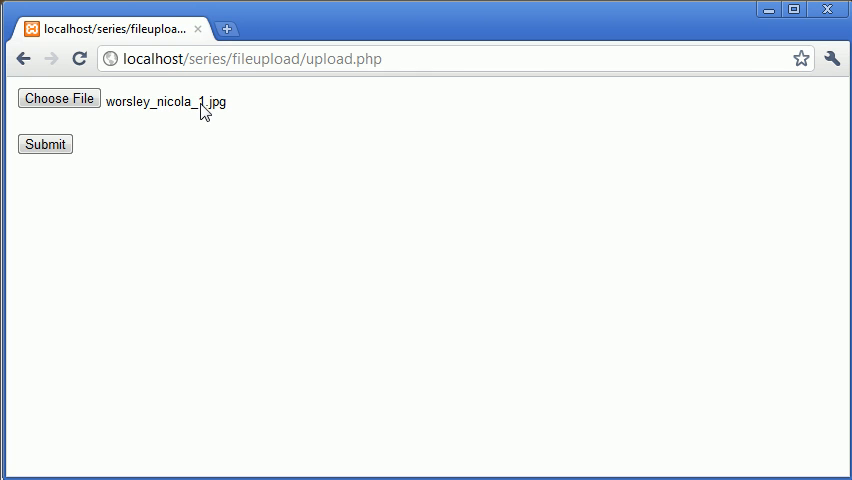
{"action": "left_click", "coordinate": [44, 144]}
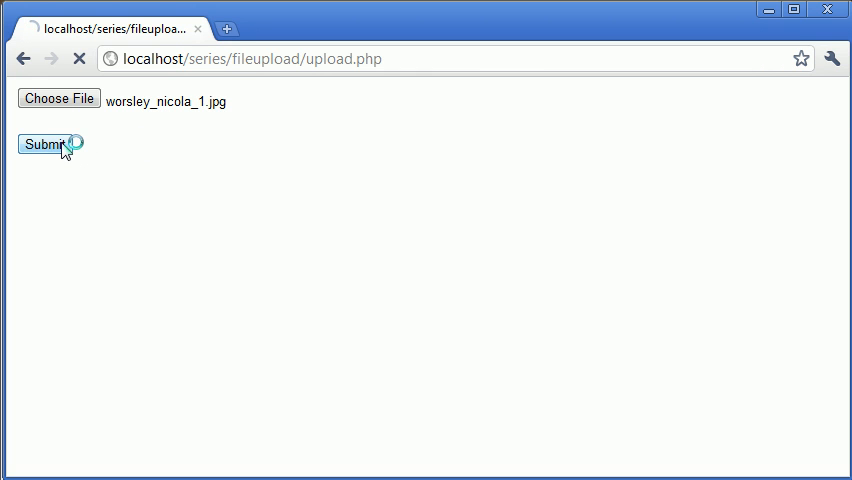
{"action": "left_click", "coordinate": [46, 144]}
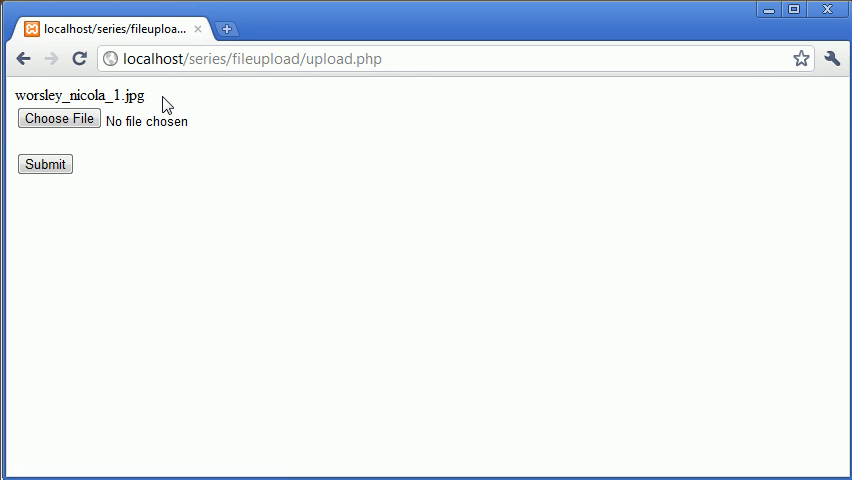
{"action": "double_click", "coordinate": [76, 96]}
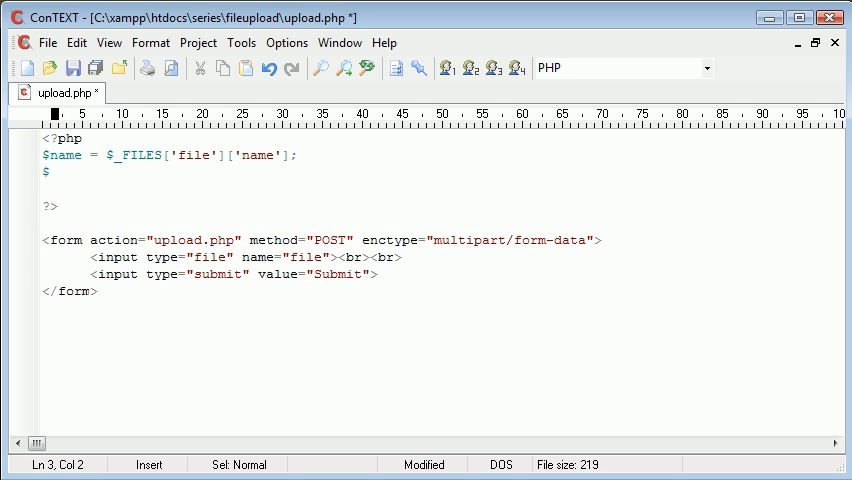
Step: Add $size = $_FILES['file']['size']; and $type = $_FILES['file']['type']; lines
{"action": "type", "text": "$size"}
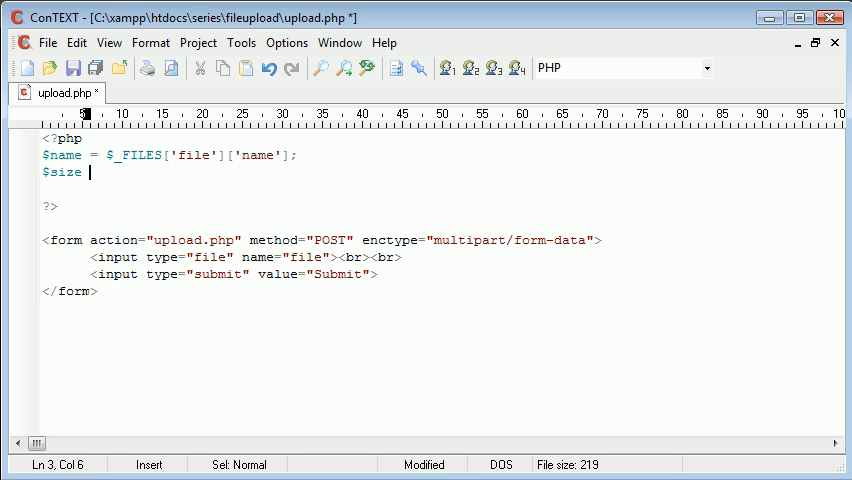
{"action": "type", "text": "= $_FILES['f'];"}
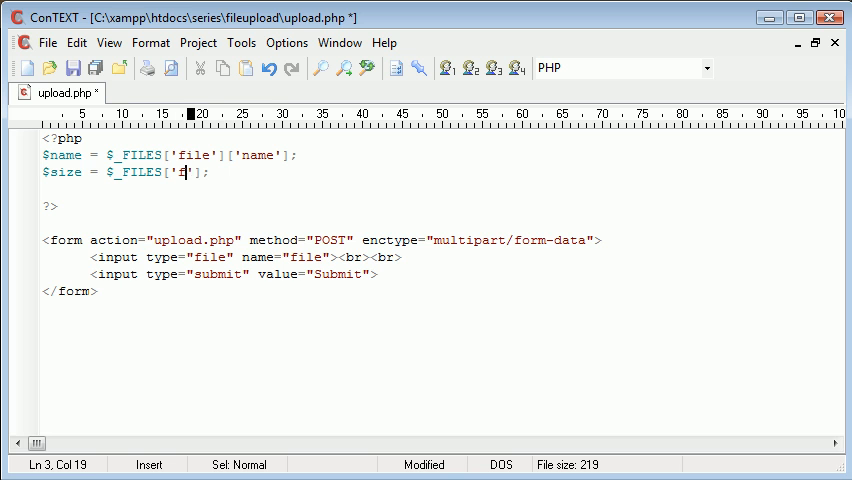
{"action": "type", "text": "ile']['size"}
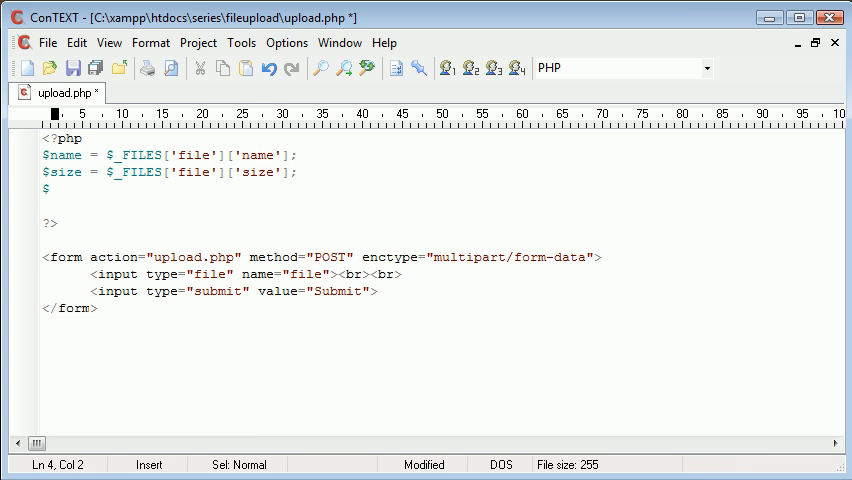
{"action": "type", "text": "$type = $_FILES['file'][];"}
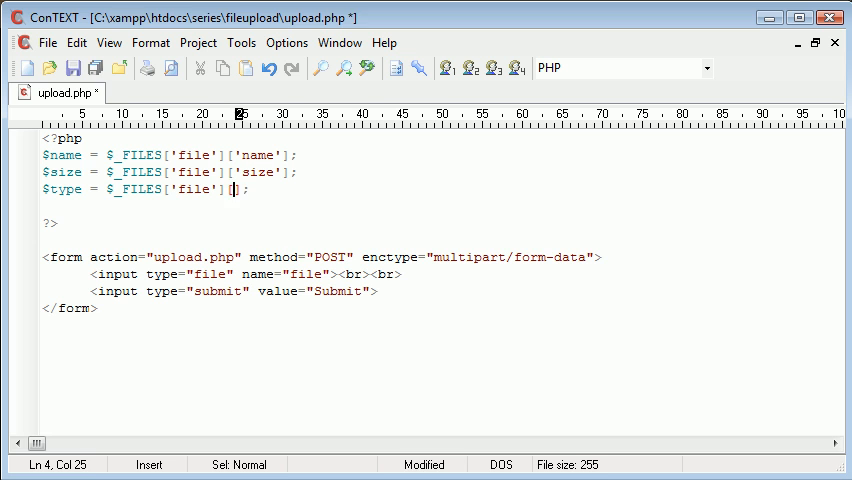
{"action": "type", "text": "['"}
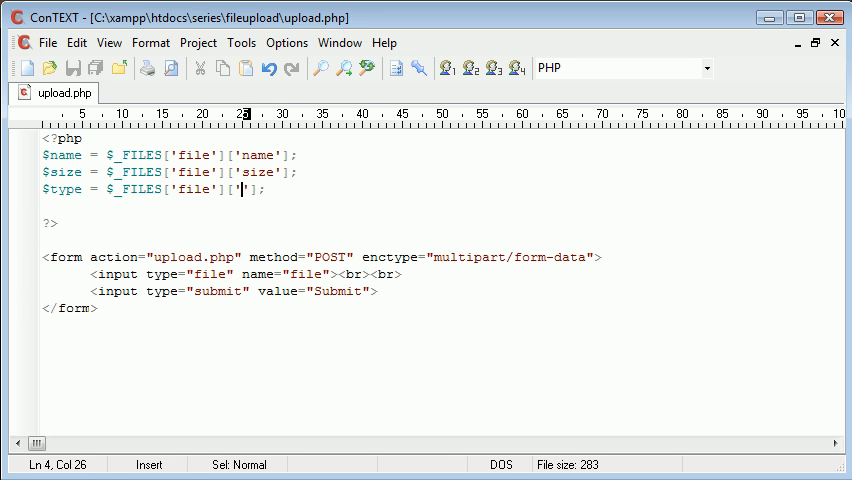
{"action": "type", "text": "type"}
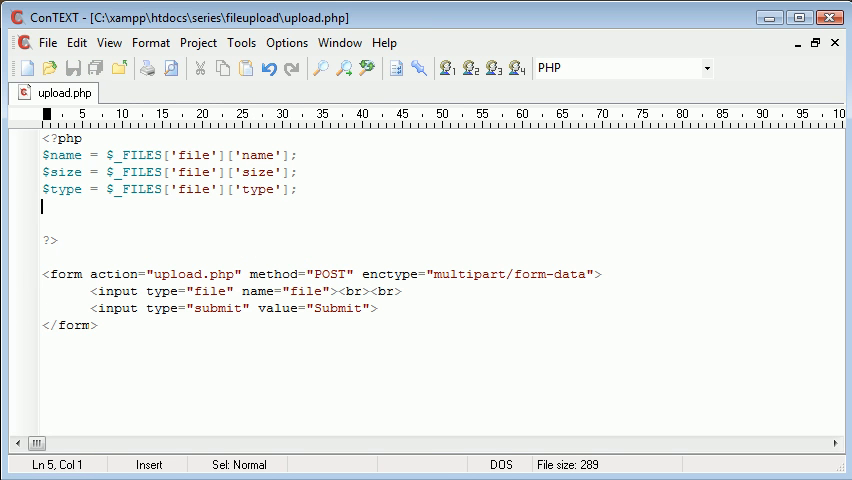
Step: Begin a $tmp_name = $_FILES['file']['tmp_name'] line below $type
{"action": "type", "text": "$tmp_name"}
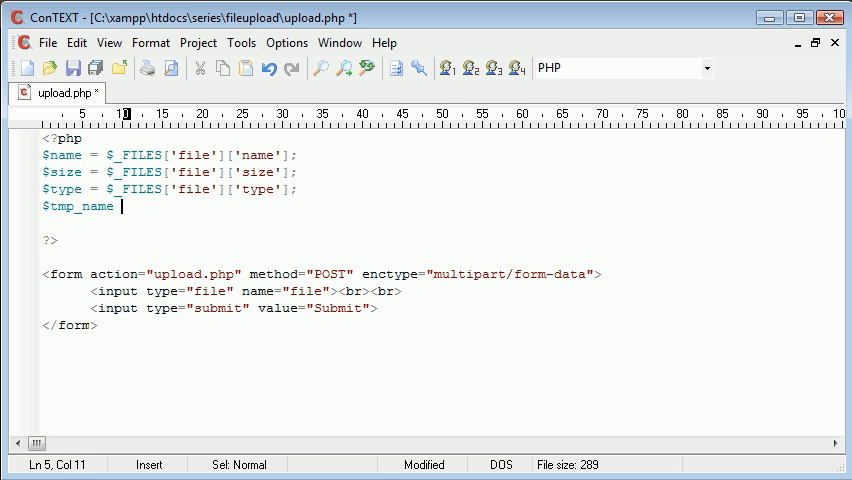
{"action": "type", "text": "= $_FILES[];"}
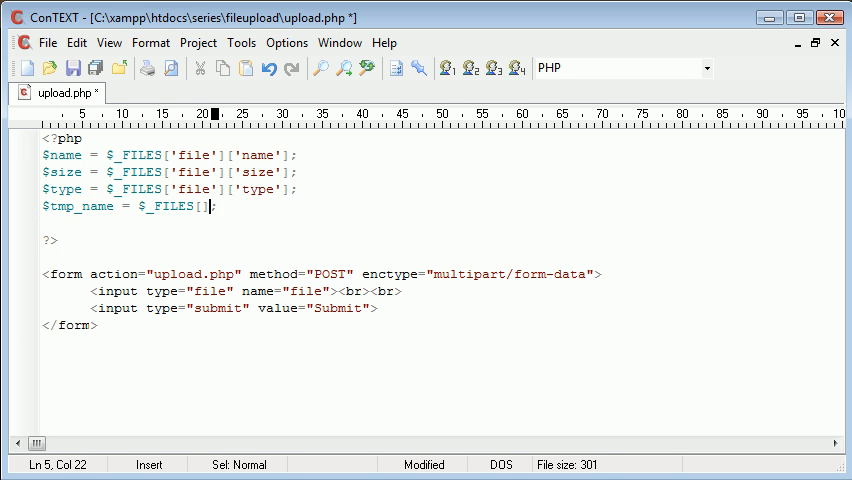
{"action": "type", "text": "fi']["}
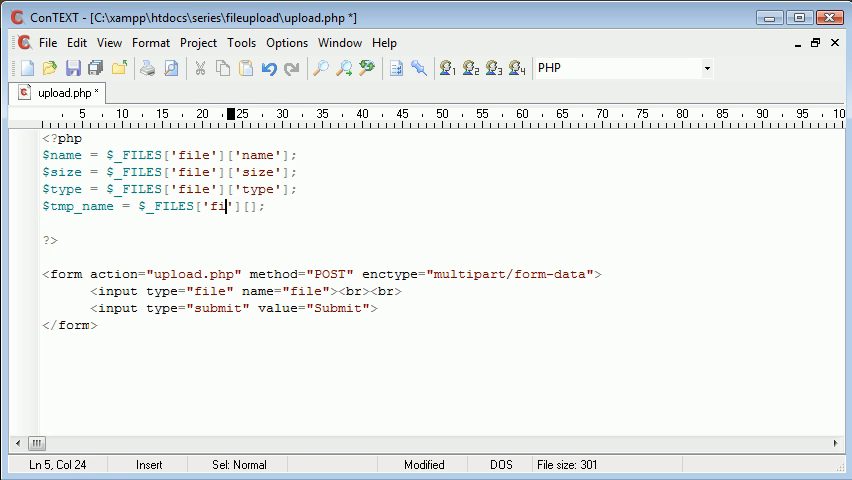
{"action": "type", "text": "le'][''"}
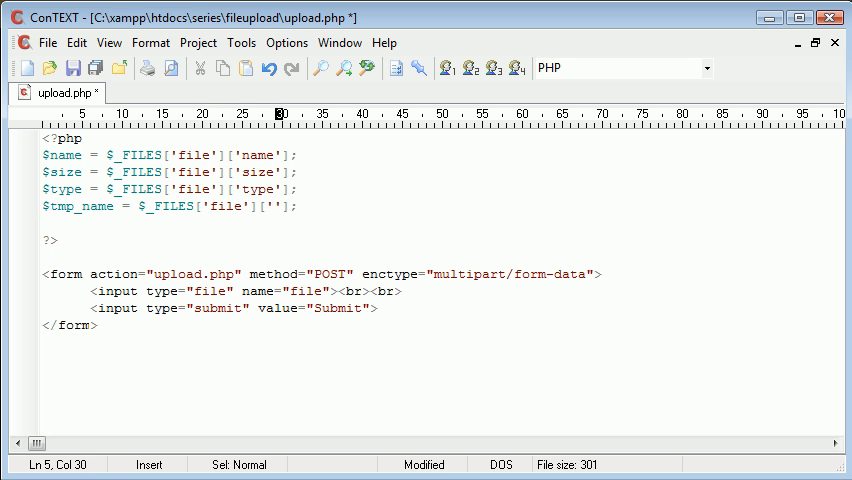
{"action": "type", "text": "tmp_na"}
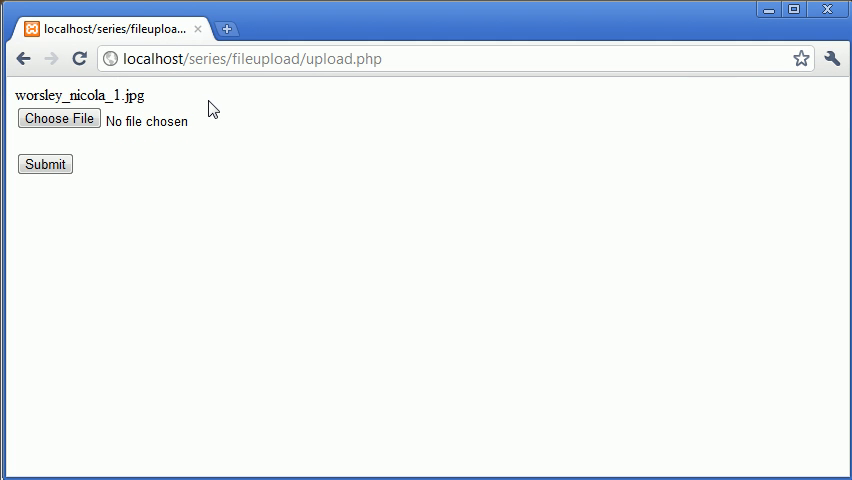
{"action": "mouse_move", "coordinate": [184, 92]}
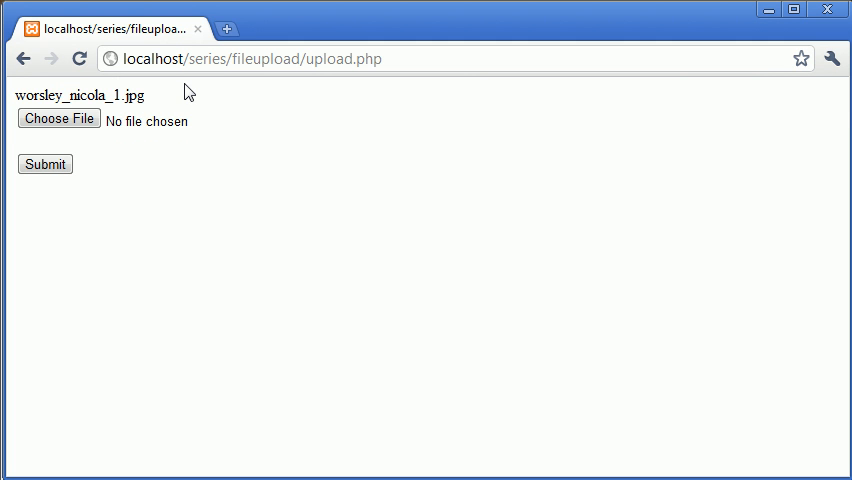
Step: Select the printed file name, then browse to localhost/series/fileupload/uploads/ showing an empty folder
{"action": "double_click", "coordinate": [78, 96]}
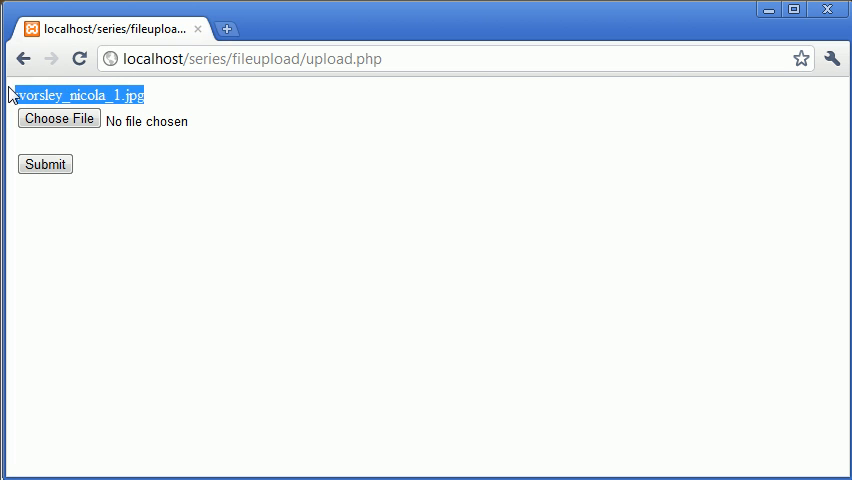
{"action": "left_click", "coordinate": [58, 118]}
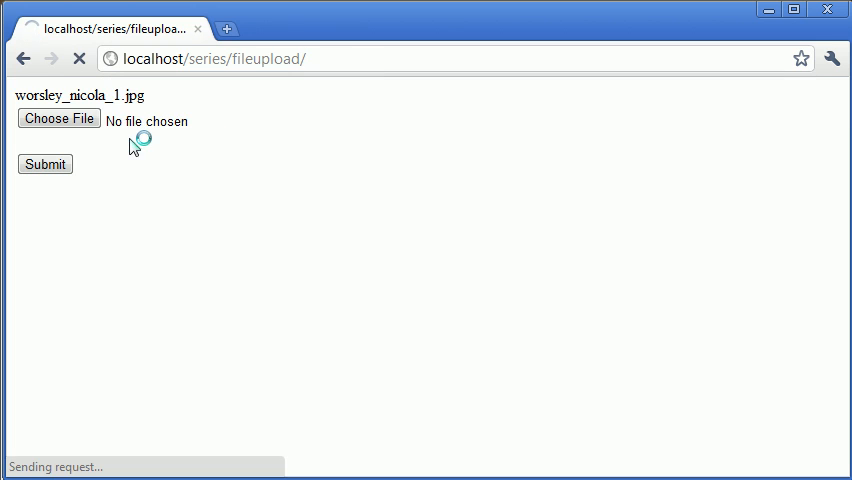
{"action": "left_click", "coordinate": [44, 164]}
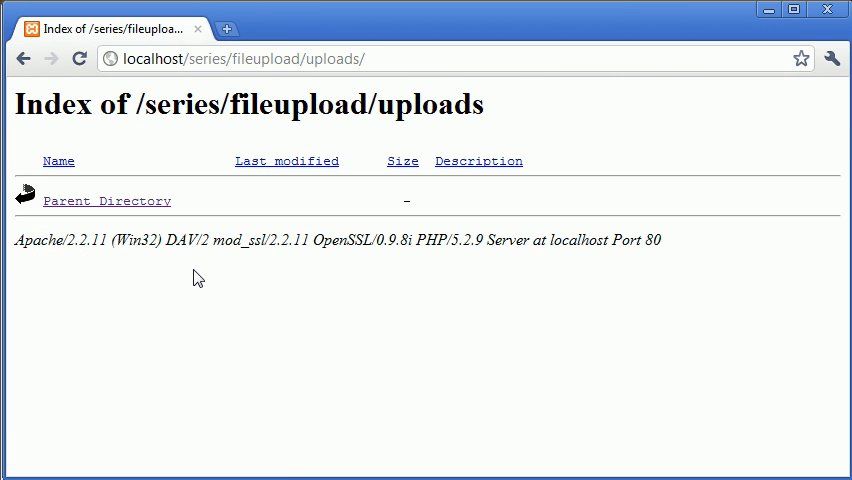
{"action": "left_click", "coordinate": [106, 200]}
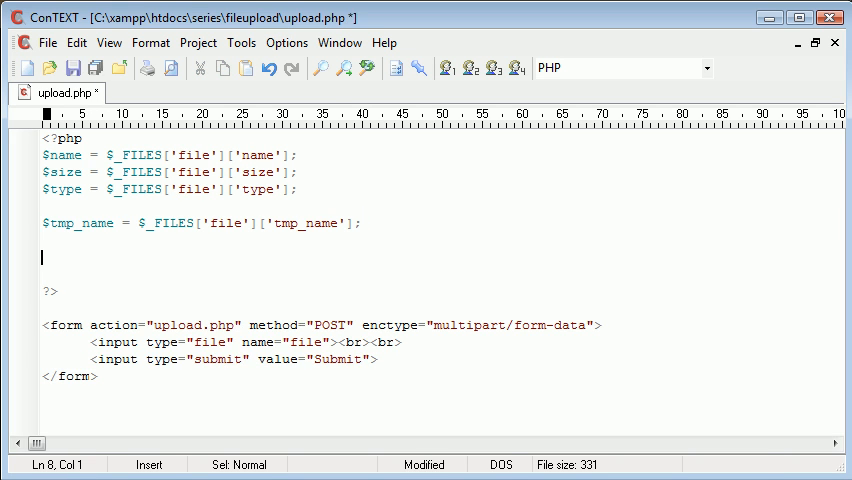
Step: Add $error = $_FILES['file']['error']; below $tmp_name and save
{"action": "type", "text": "$error = $_FILES[''];"}
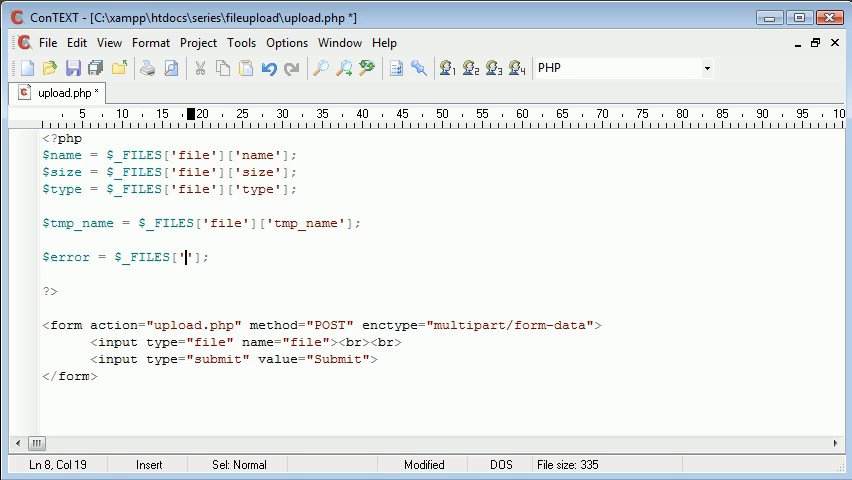
{"action": "type", "text": "file"}
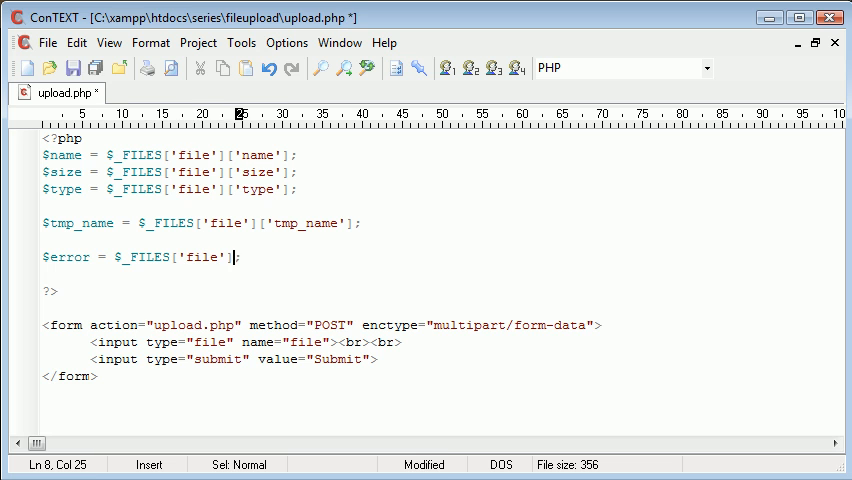
{"action": "type", "text": "['error']"}
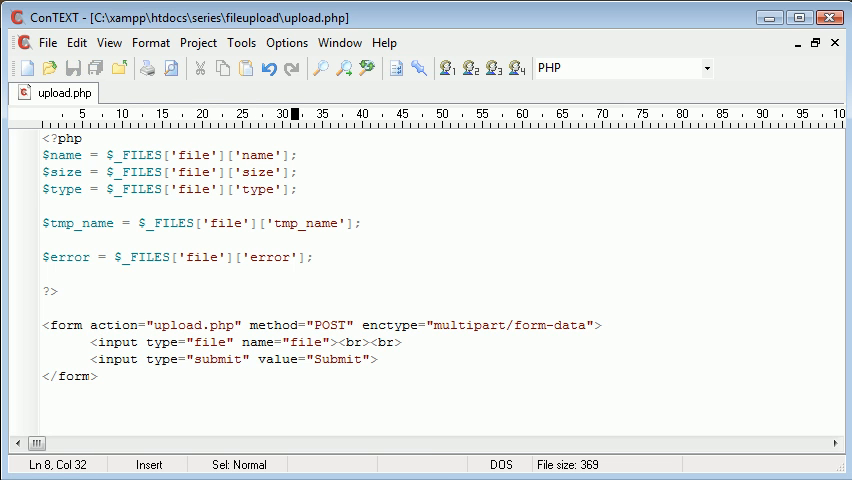